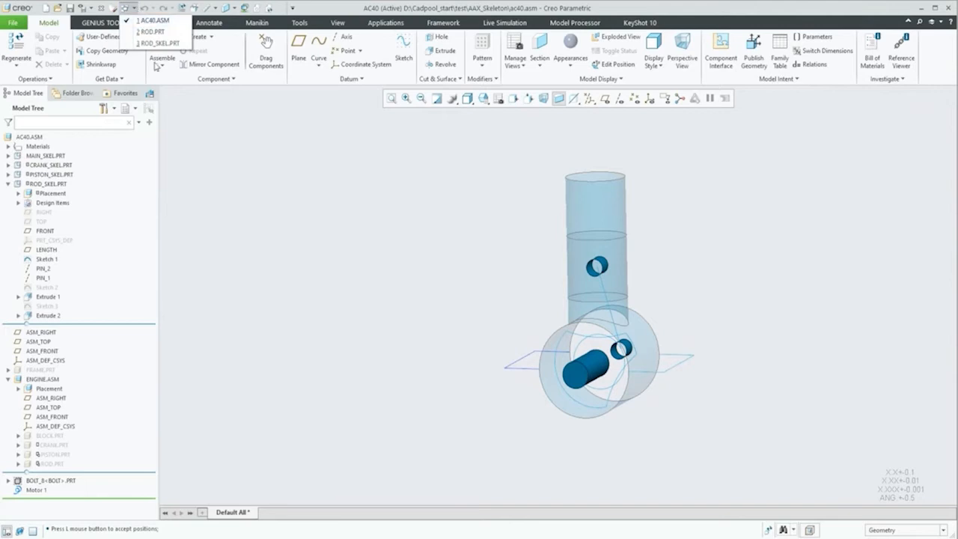
Switch through ROD_SKEL.PRT to ROD.PRT and cancel Insert Mode so all rod features regenerate
click(158, 42)
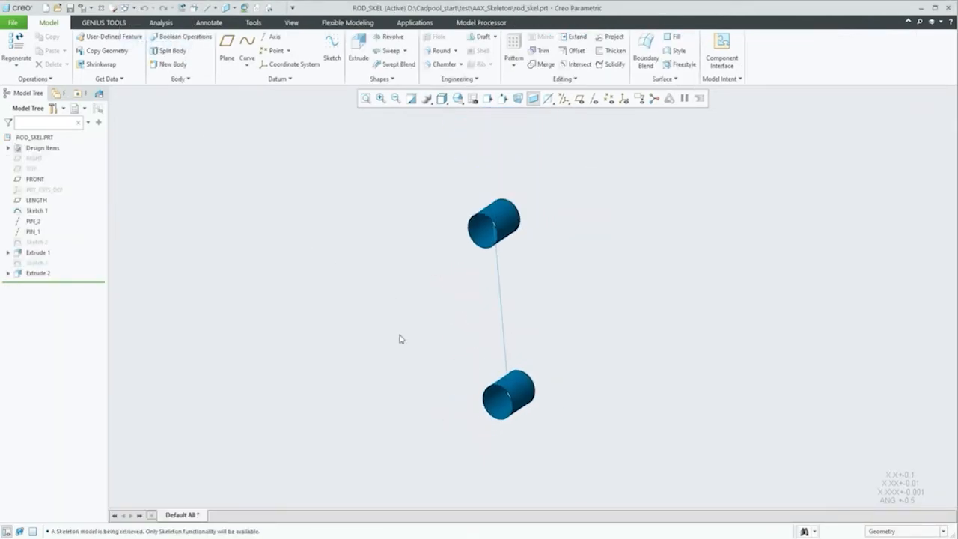
click(36, 201)
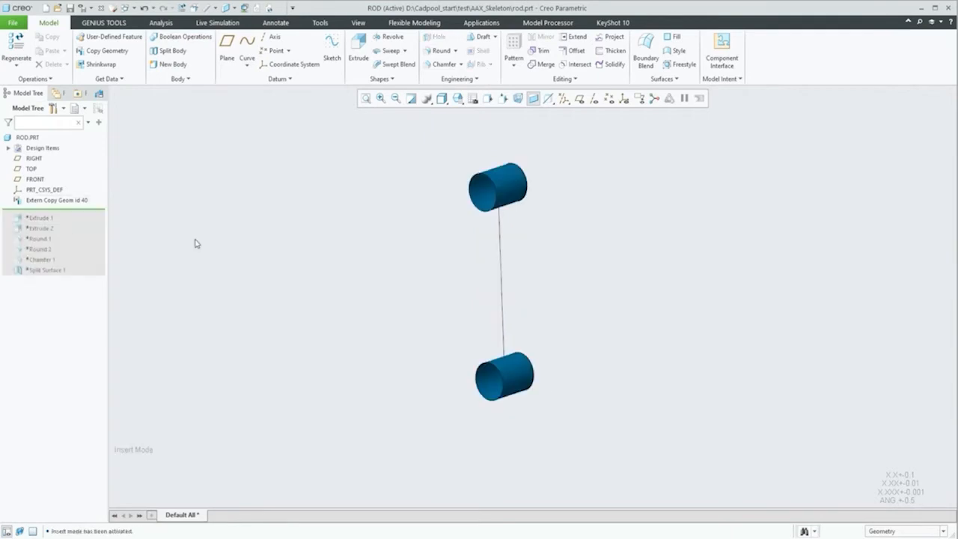
click(57, 201)
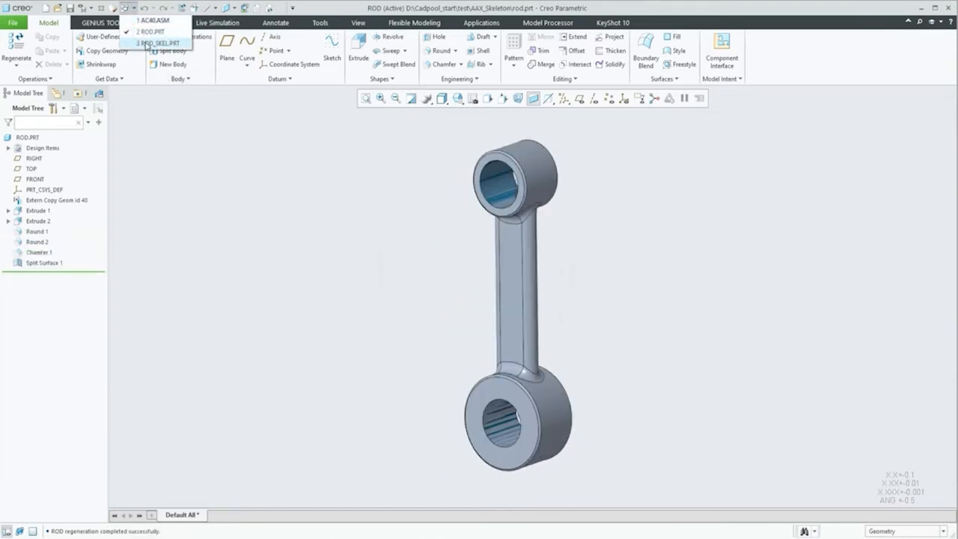
Return to ACAS.ASM and regenerate the assembly after editing the skeleton dimension
click(153, 21)
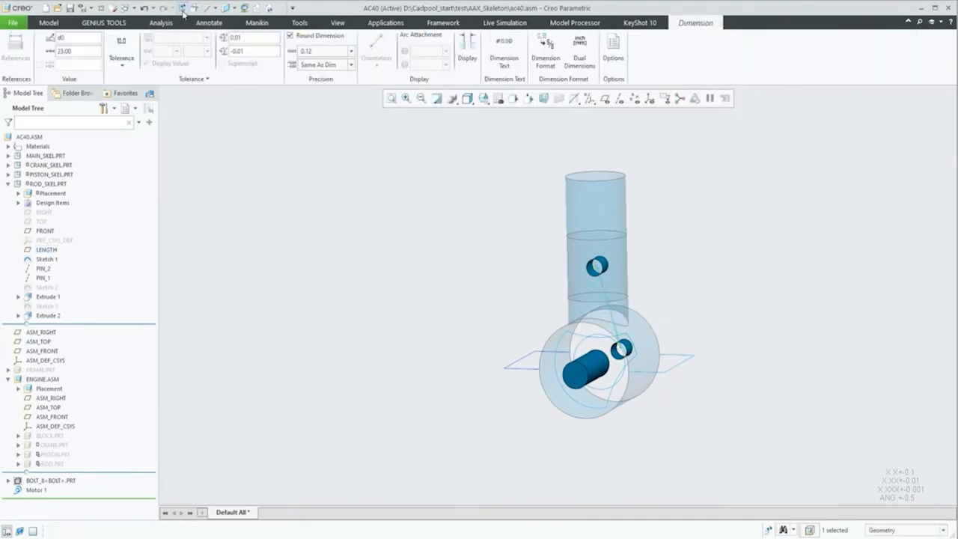
click(48, 22)
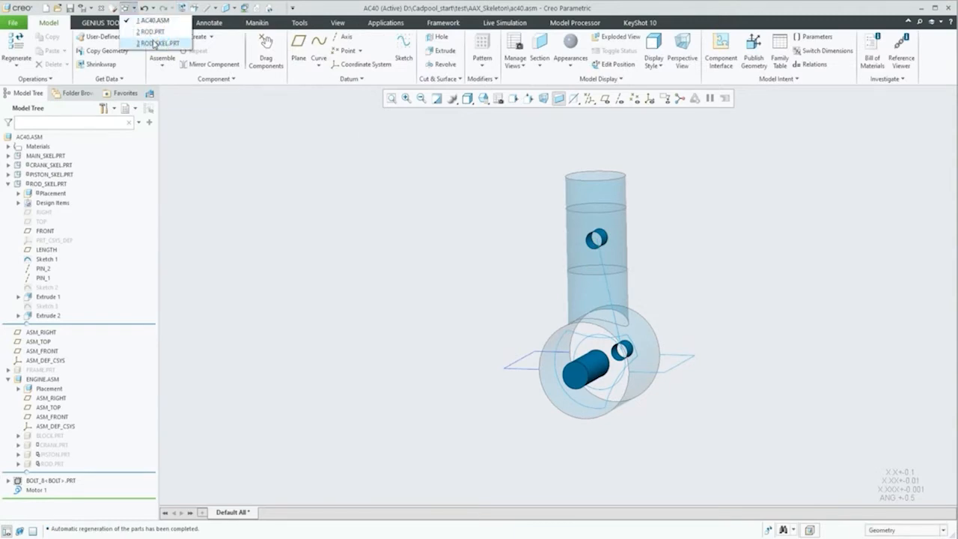
click(162, 42)
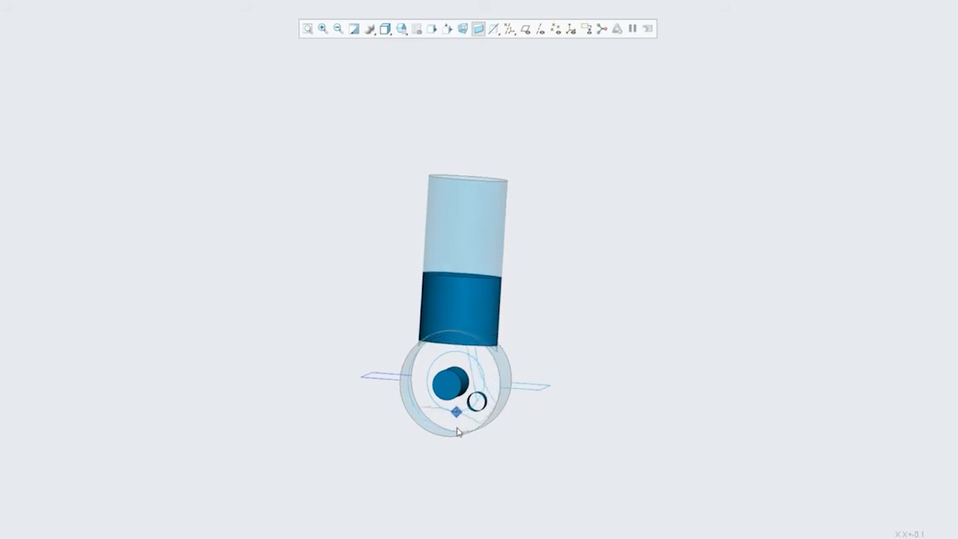
Drag the crank skeleton so the piston block moves higher in the cylinder sleeve
drag(456, 427, 472, 374)
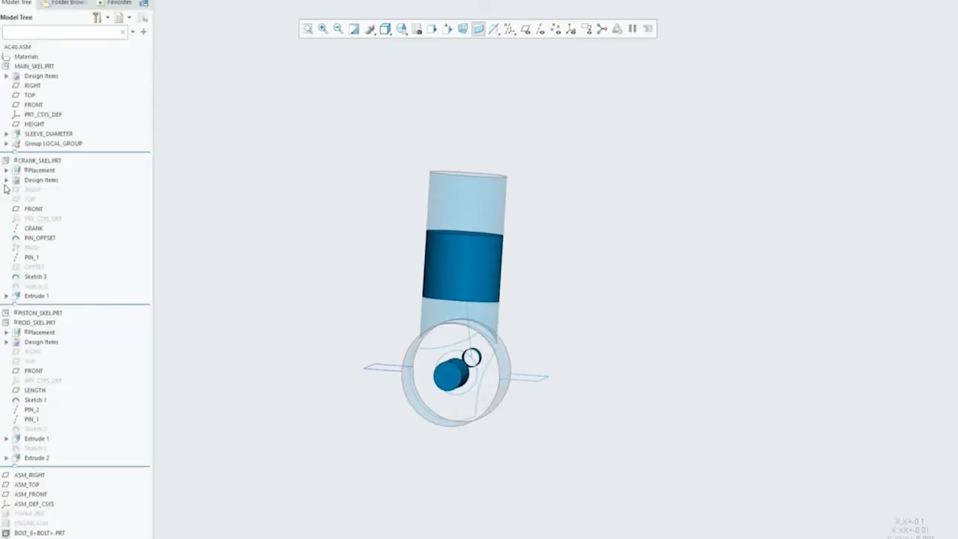
Collapse CRANK_SKEL and select the LENGTH dimension under ROD_SKEL.PRT for editing
click(48, 134)
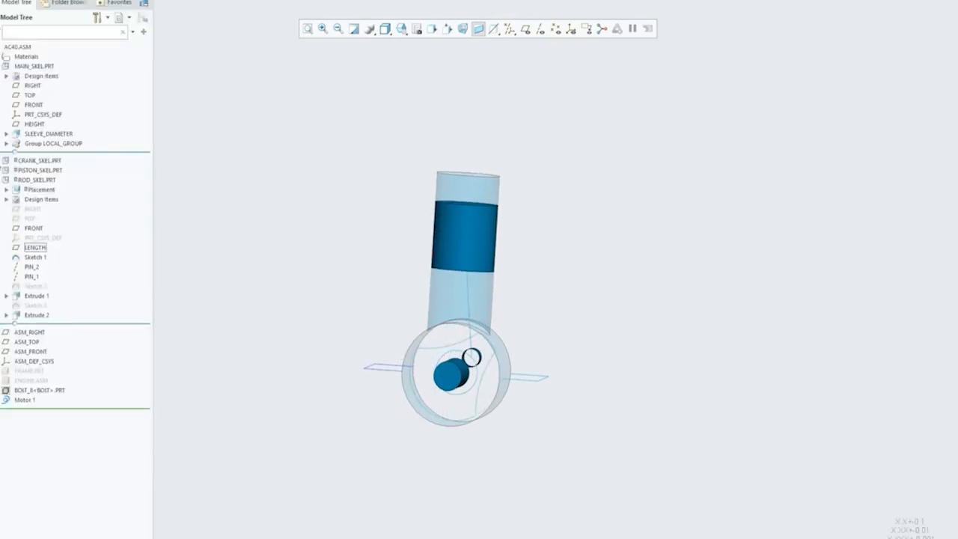
click(30, 228)
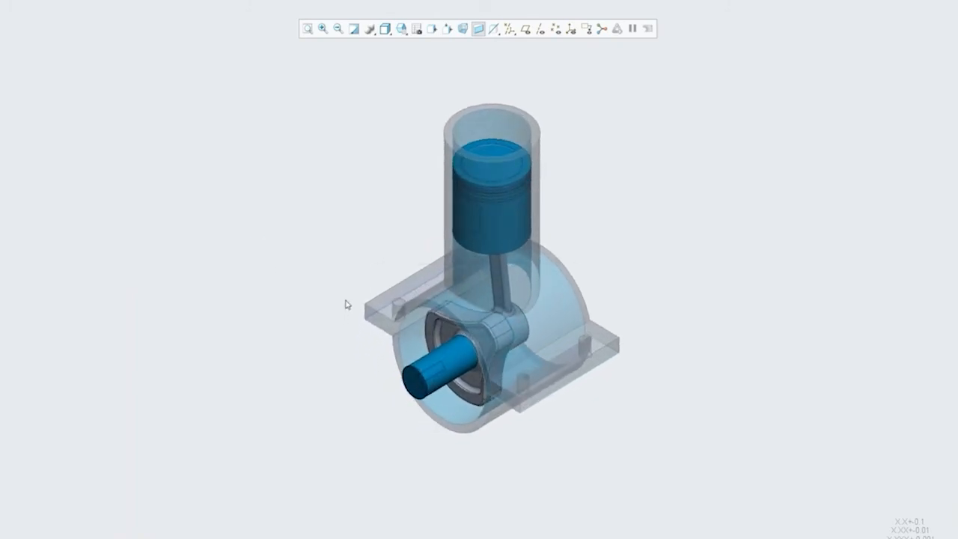
Orbit the full engine to inspect the piston, connecting rod and crankshaft in the housing
drag(347, 303, 411, 378)
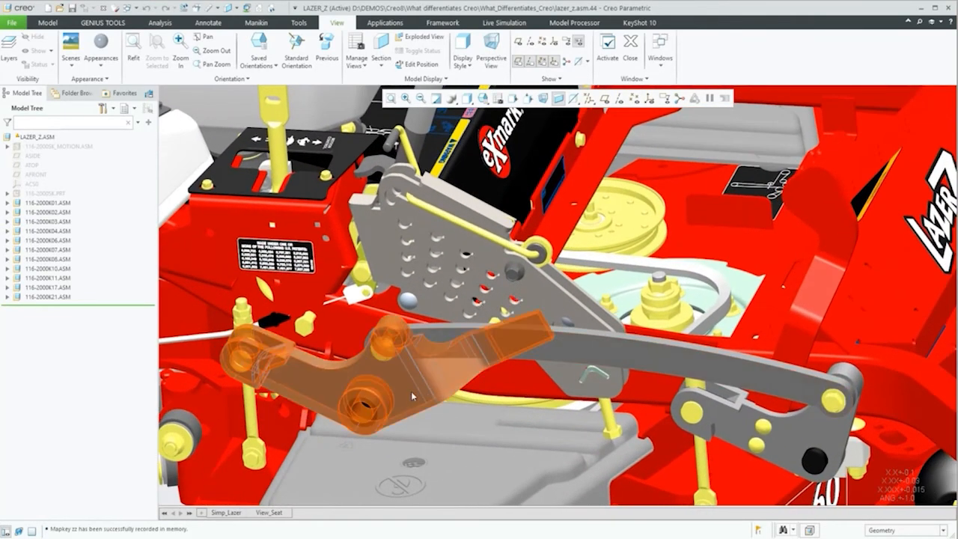
Replace the orange bracket by interchange, picking 116-1788_ADDITIVE_MODEL.PRT from the expanded family tree
click(336, 374)
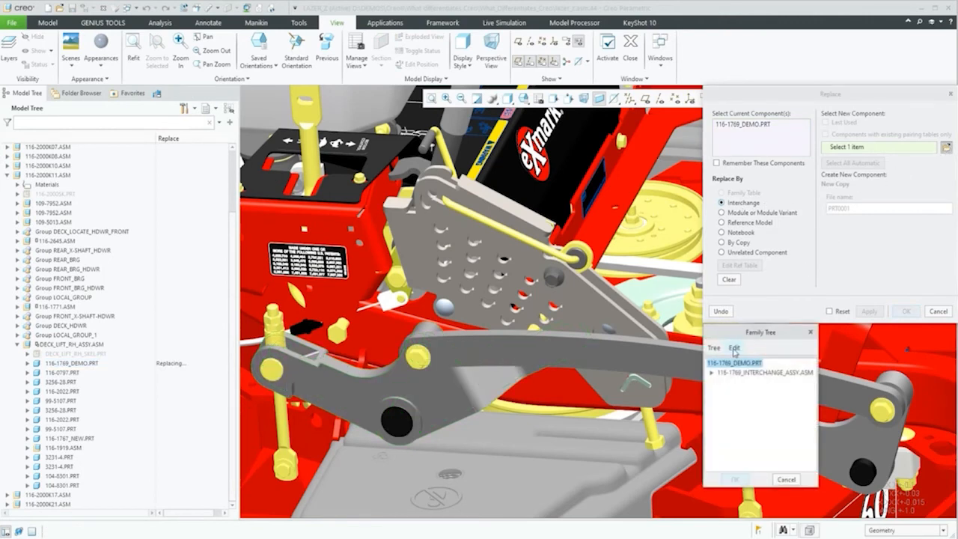
click(713, 373)
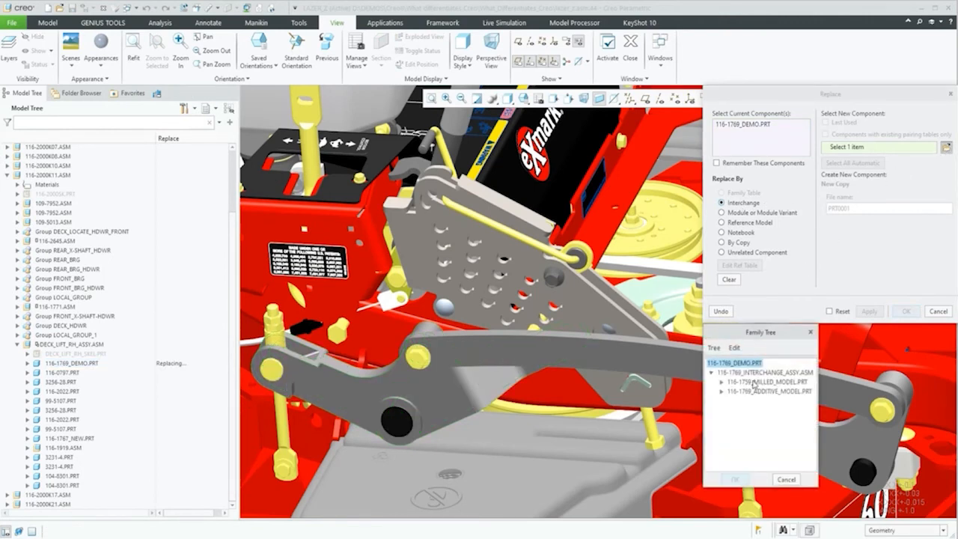
click(763, 391)
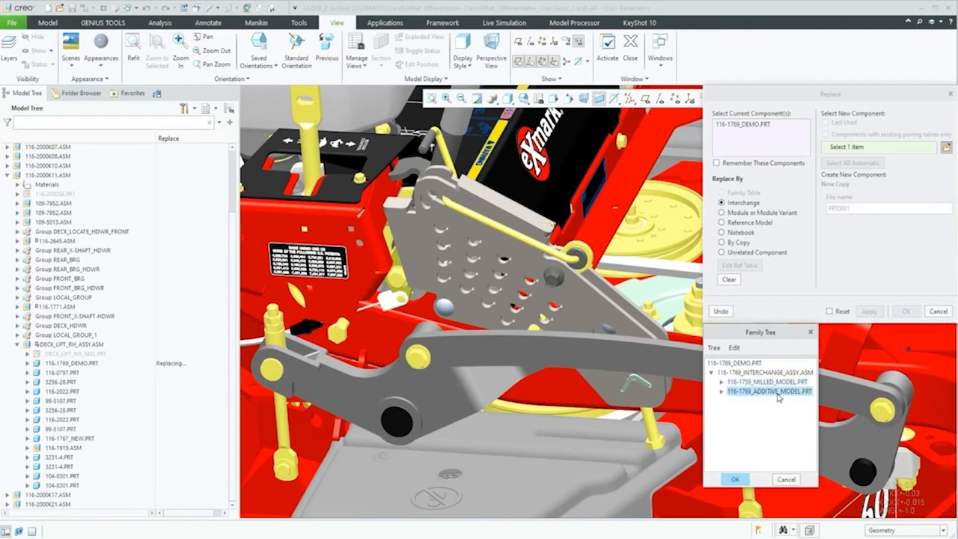